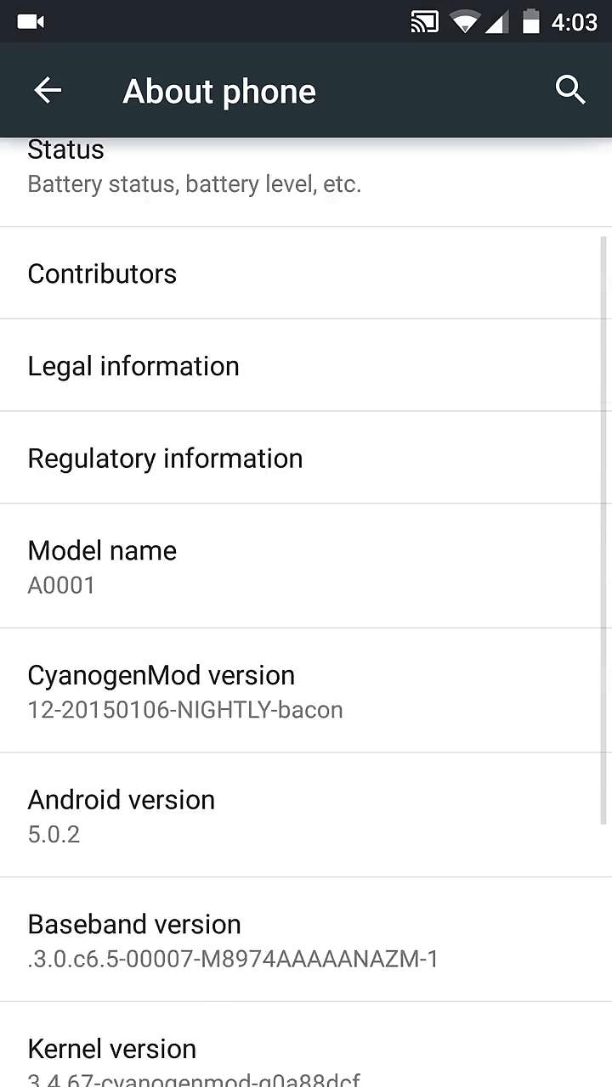
Check CyanogenMod updates, find none available, and return through About phone to Settings
{"action": "scroll", "scroll_direction": "down", "scroll_amount": 3}
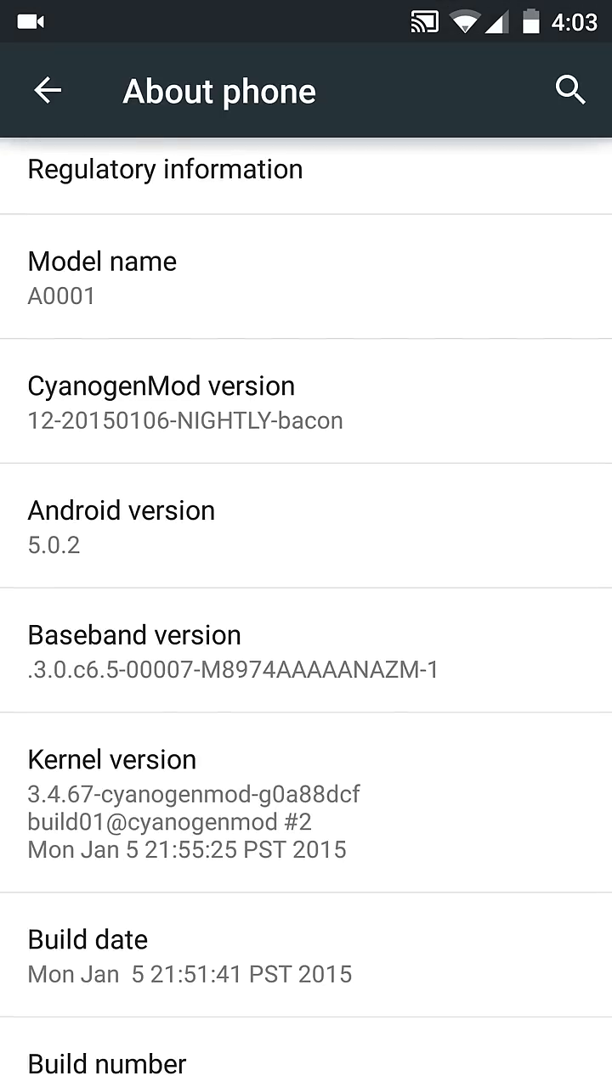
{"action": "scroll", "scroll_direction": "down", "scroll_amount": 3}
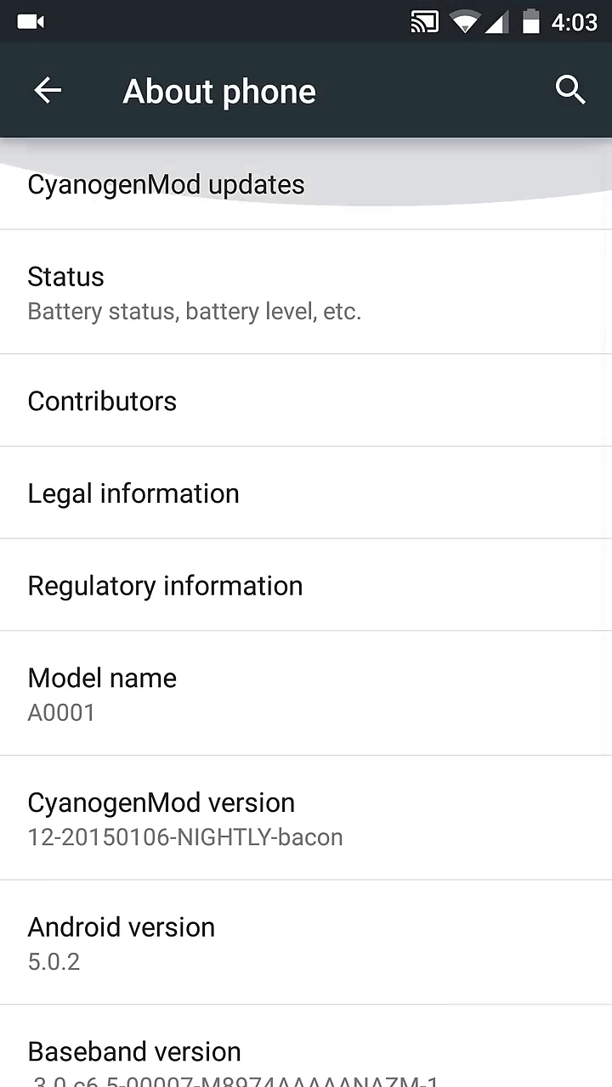
{"action": "left_click", "coordinate": [165, 185]}
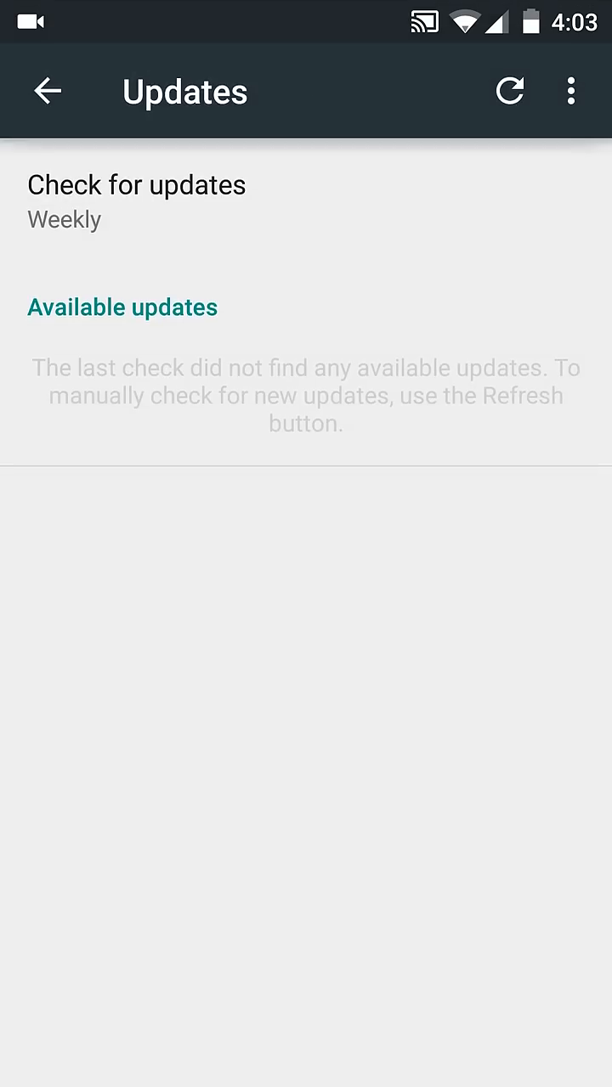
{"action": "left_click", "coordinate": [46, 91]}
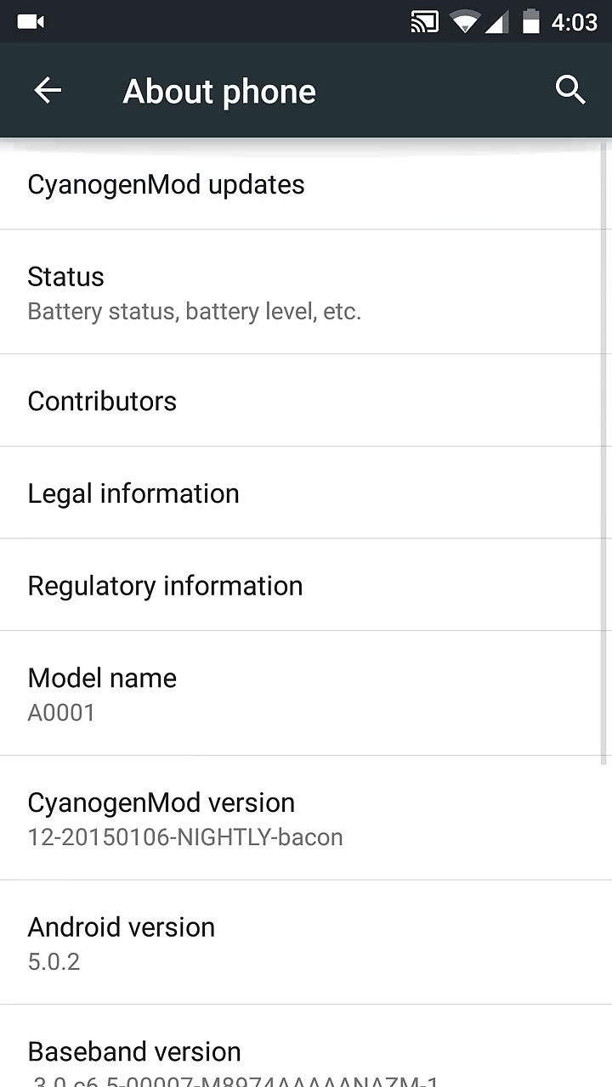
{"action": "scroll", "scroll_direction": "down", "scroll_amount": 3}
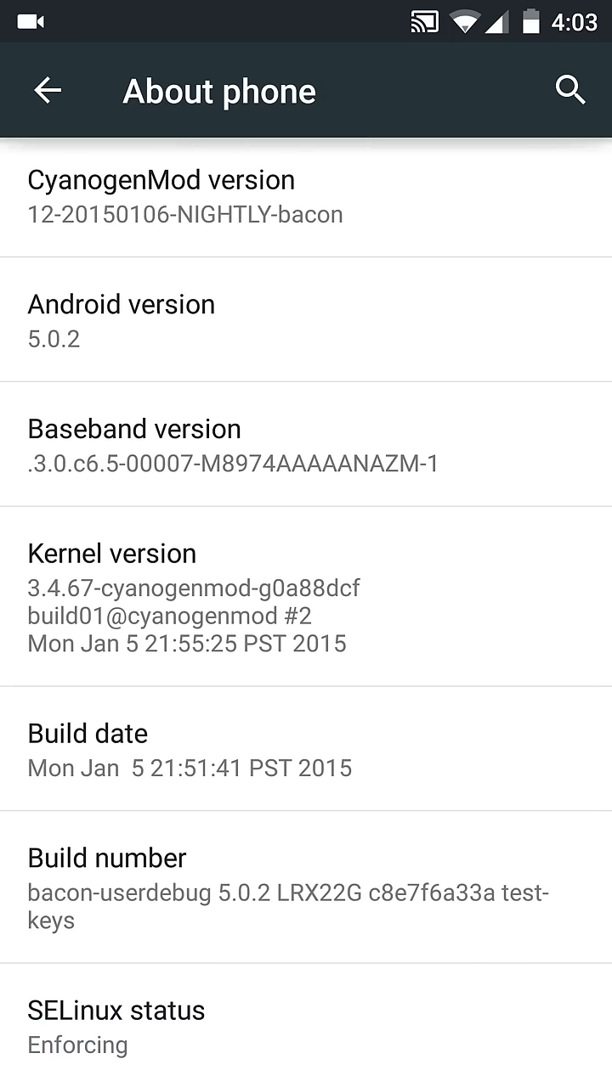
{"action": "left_click", "coordinate": [49, 91]}
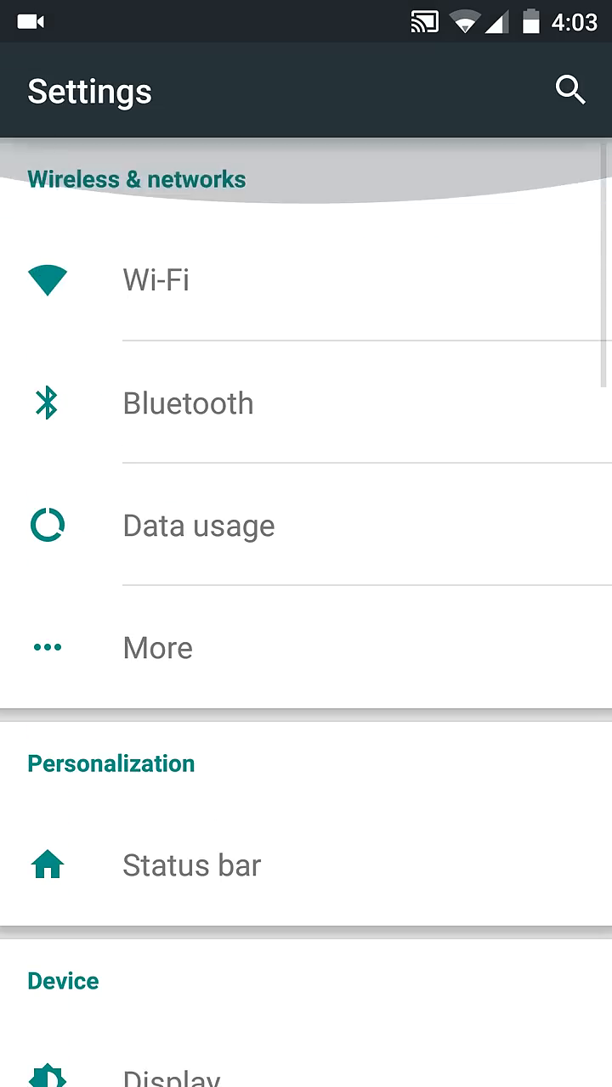
Scroll up and down the Settings list to reach the Display page
{"action": "scroll", "scroll_direction": "down", "scroll_amount": 3}
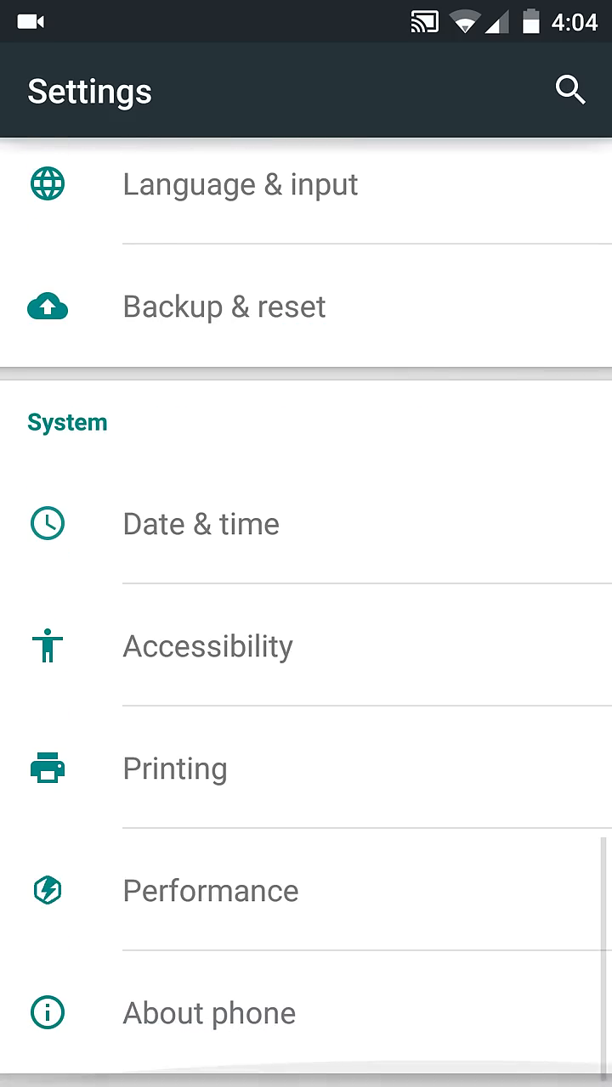
{"action": "scroll", "scroll_direction": "up", "scroll_amount": 3}
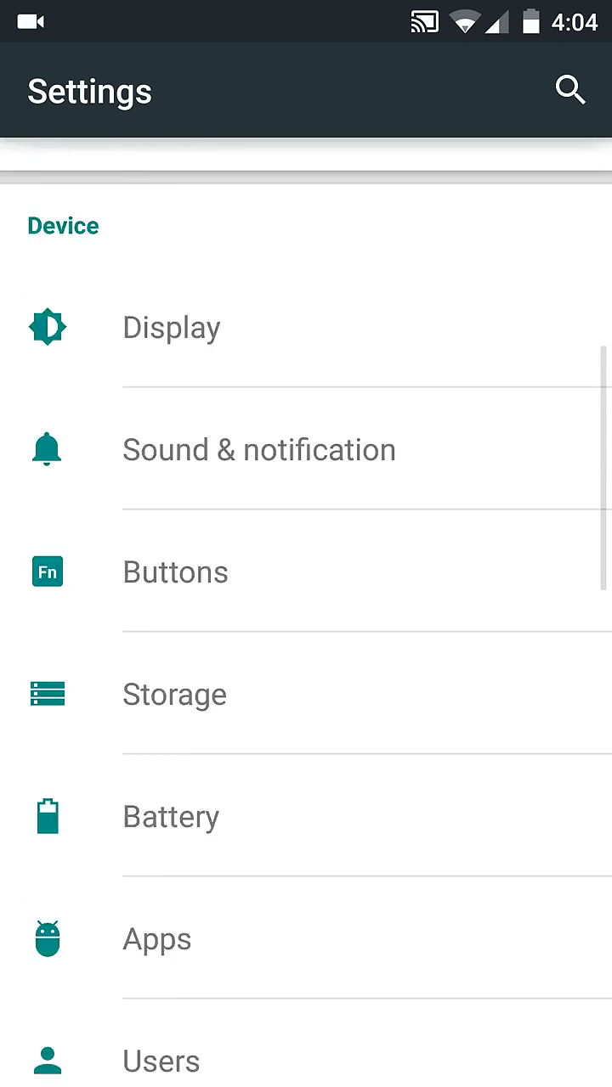
{"action": "scroll", "scroll_direction": "up", "scroll_amount": 3}
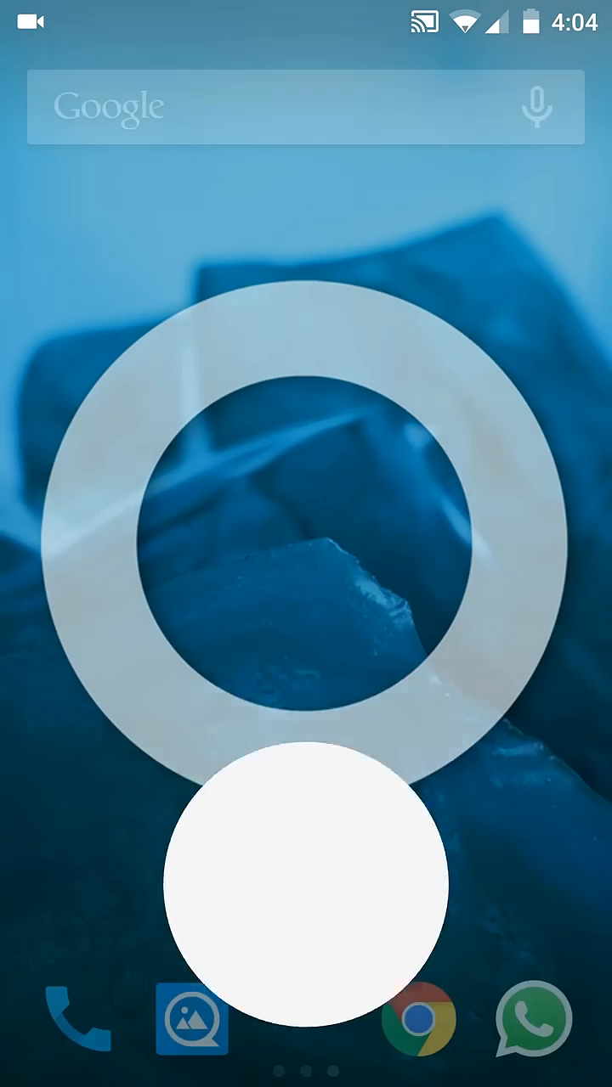
{"action": "scroll", "scroll_direction": "down", "scroll_amount": 3}
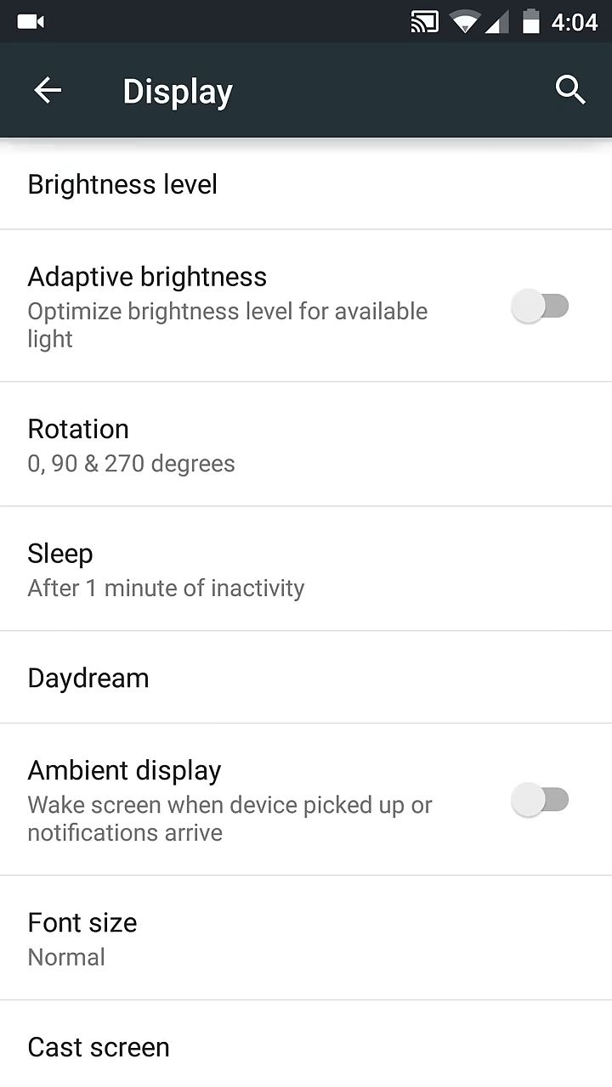
Enable the on-screen navigation bar in Buttons settings, then scroll back in Settings
{"action": "left_click", "coordinate": [47, 91]}
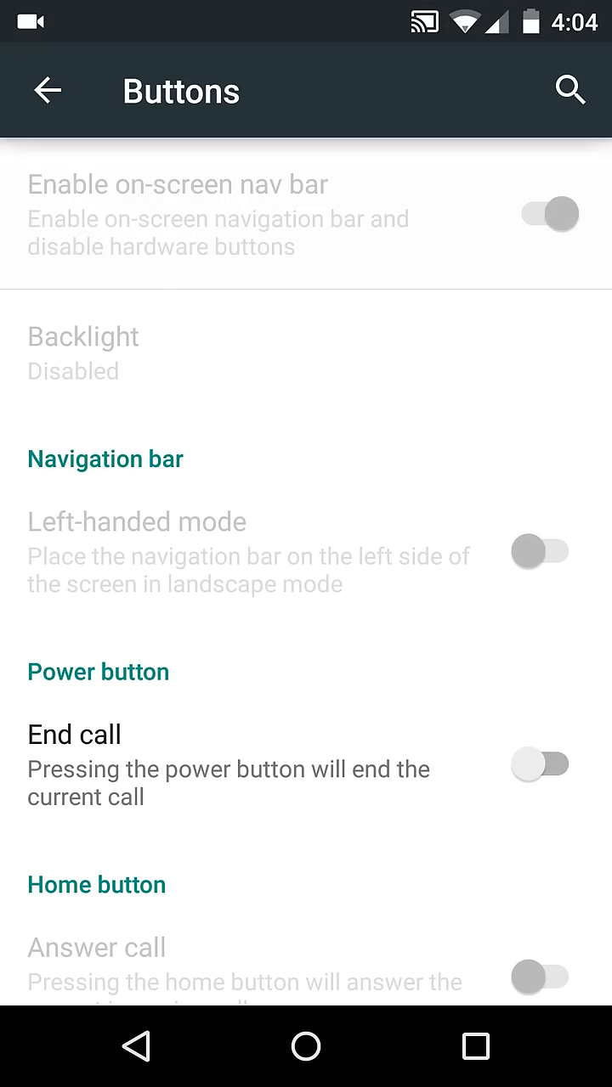
{"action": "left_click", "coordinate": [548, 212]}
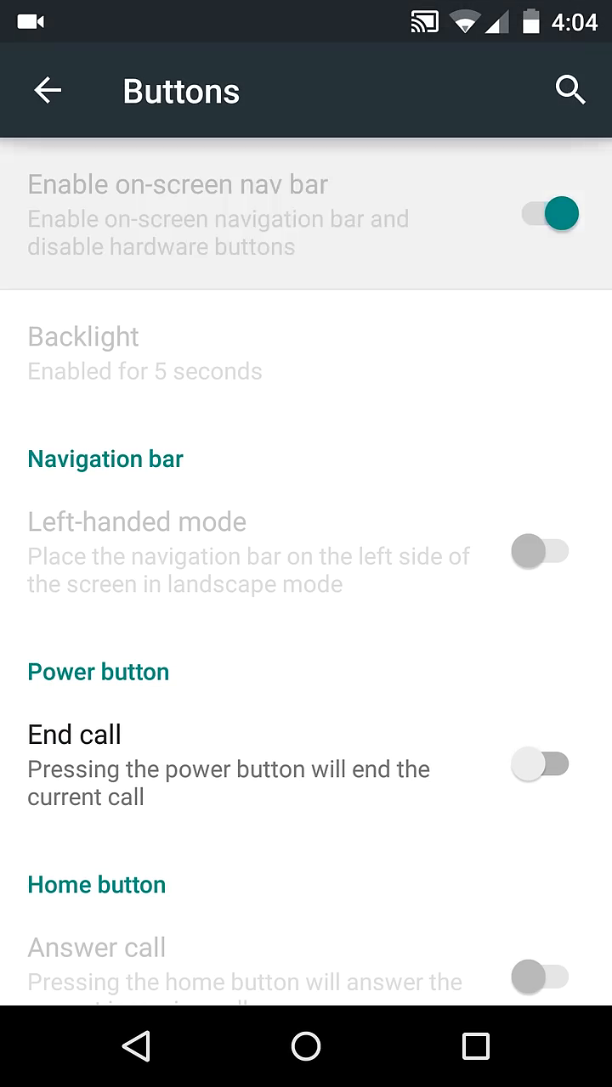
{"action": "scroll", "scroll_direction": "down", "scroll_amount": 3}
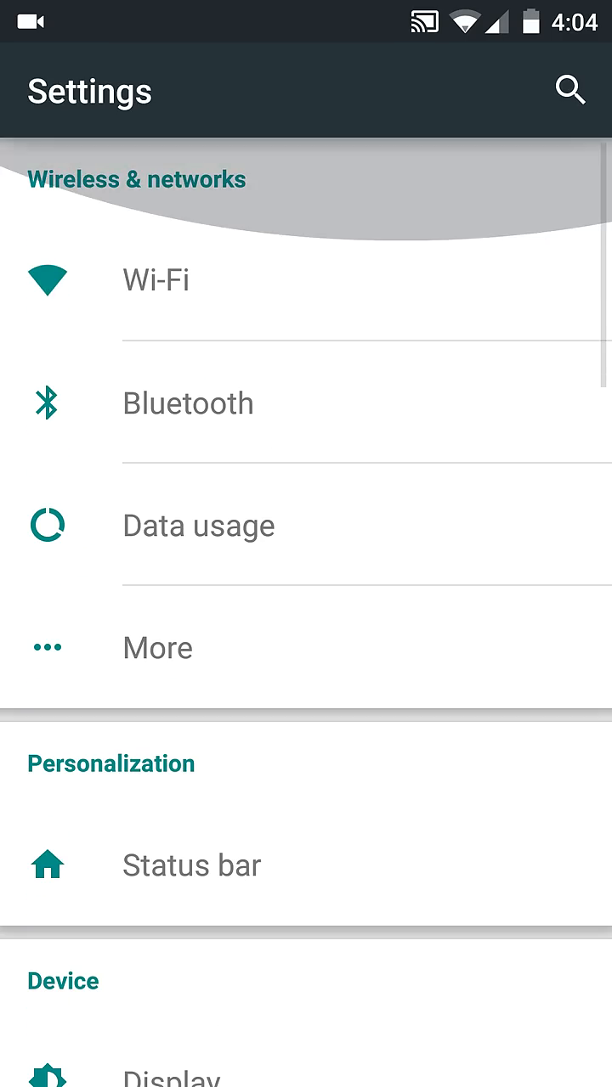
Go Home, reopen Settings from the Quick Settings gear, then bring up recent apps
{"action": "key", "text": "HOME"}
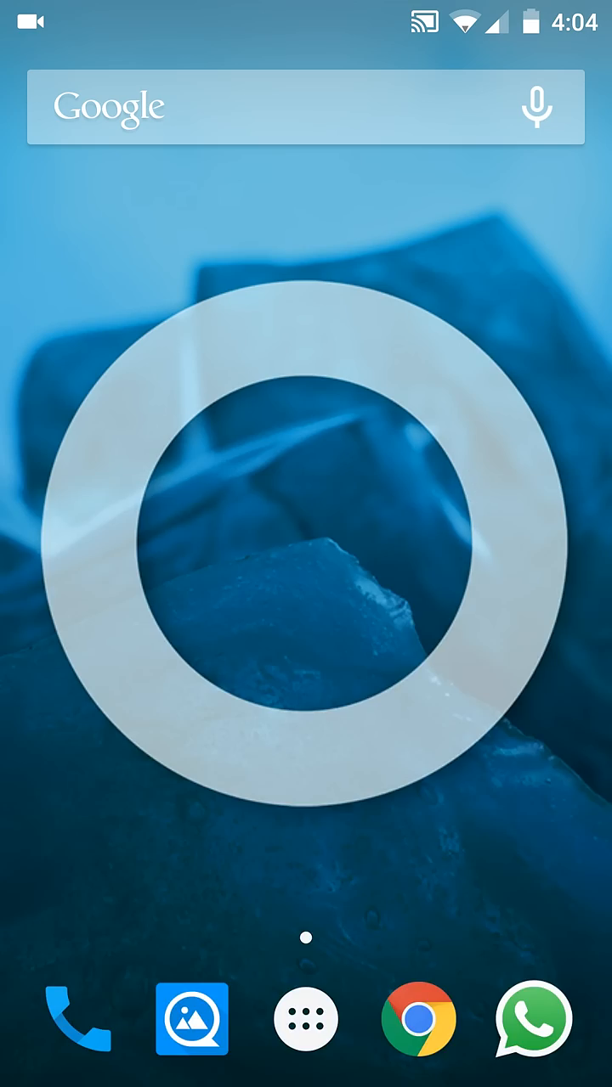
{"action": "scroll", "scroll_direction": "down", "scroll_amount": 3}
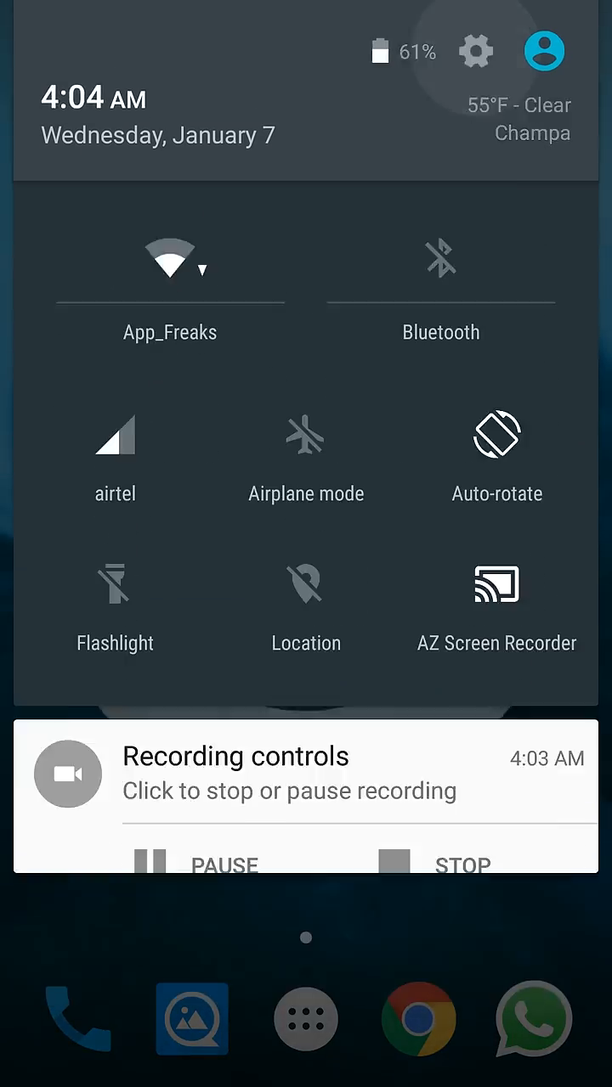
{"action": "left_click", "coordinate": [476, 51]}
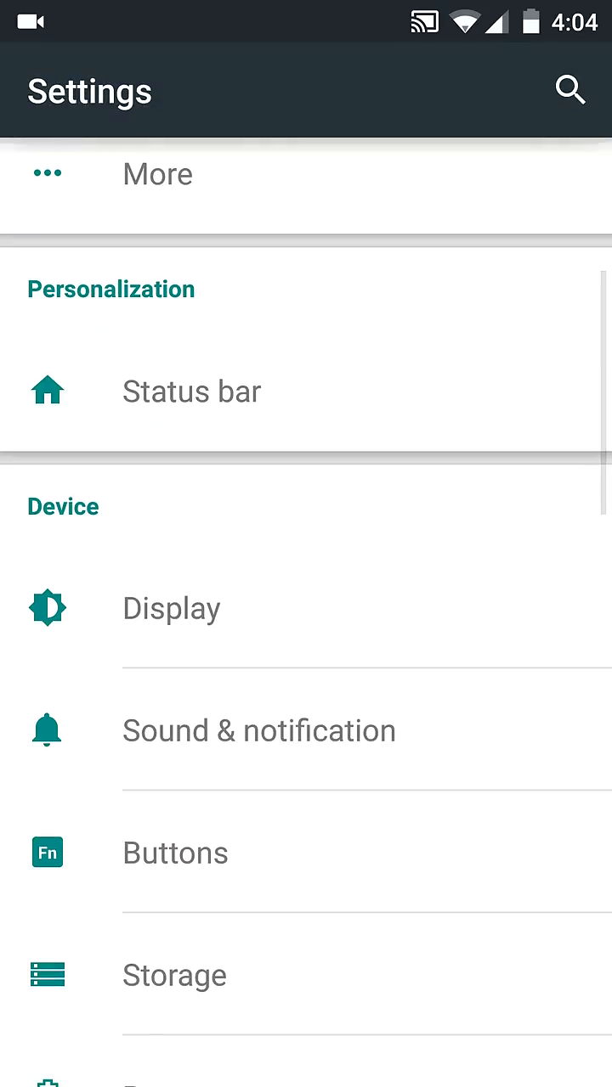
{"action": "scroll", "scroll_direction": "down", "scroll_amount": 3}
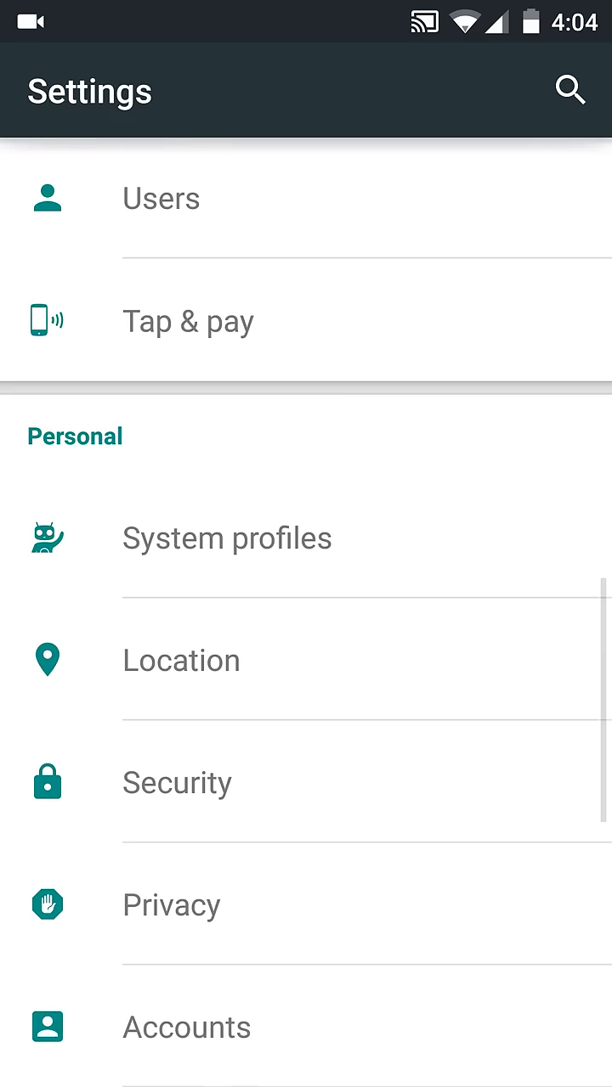
{"action": "key", "text": "HOME"}
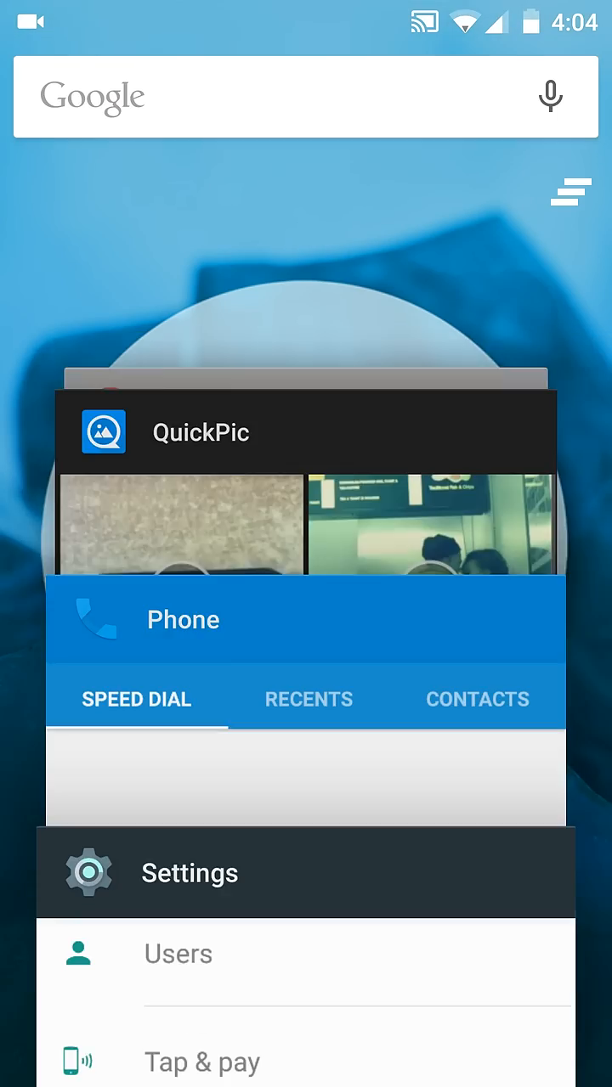
Scroll the recent apps stack, return to Settings, and view running apps under Apps
{"action": "scroll", "scroll_direction": "down", "scroll_amount": 3}
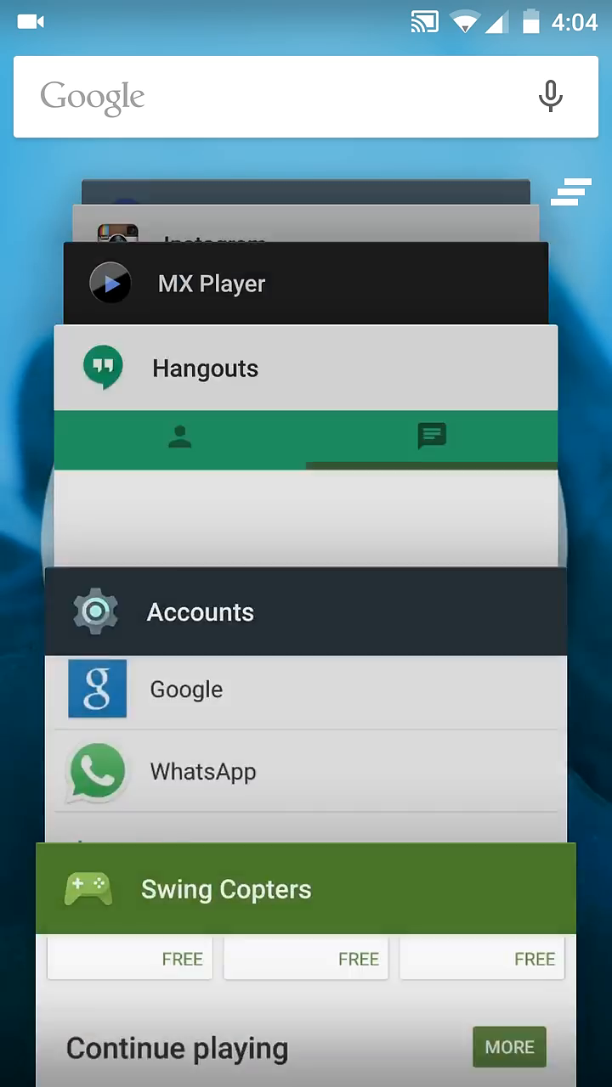
{"action": "scroll", "scroll_direction": "down", "scroll_amount": 3}
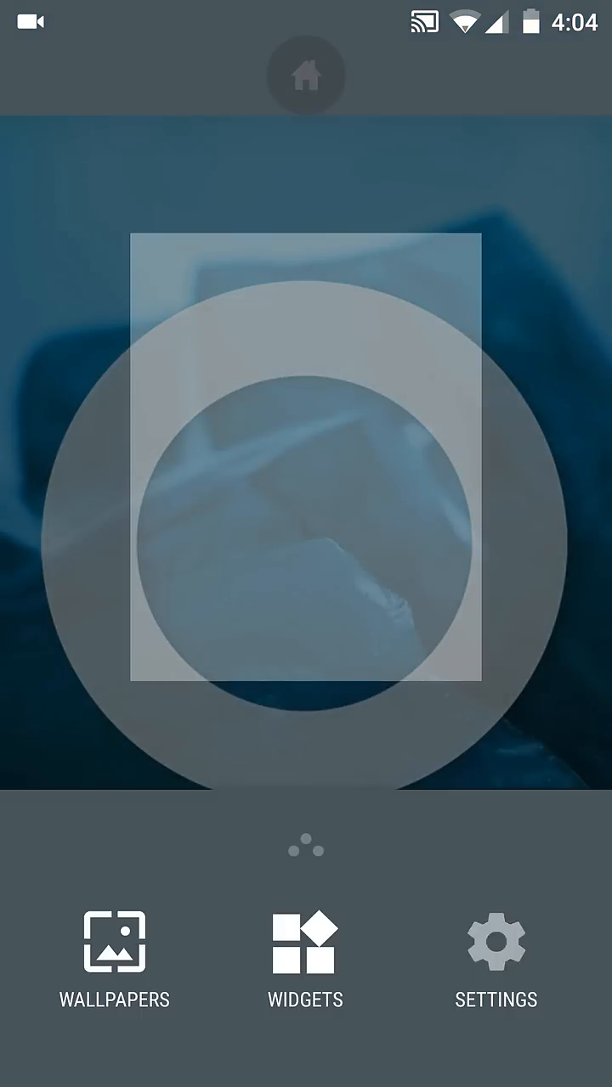
{"action": "left_click", "coordinate": [495, 960]}
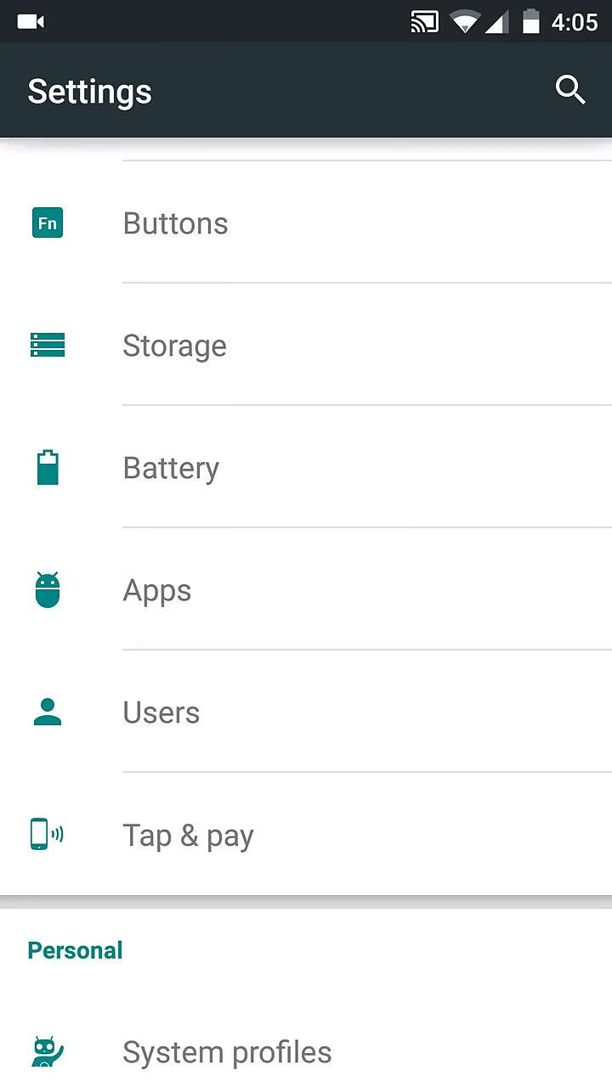
{"action": "left_click", "coordinate": [157, 589]}
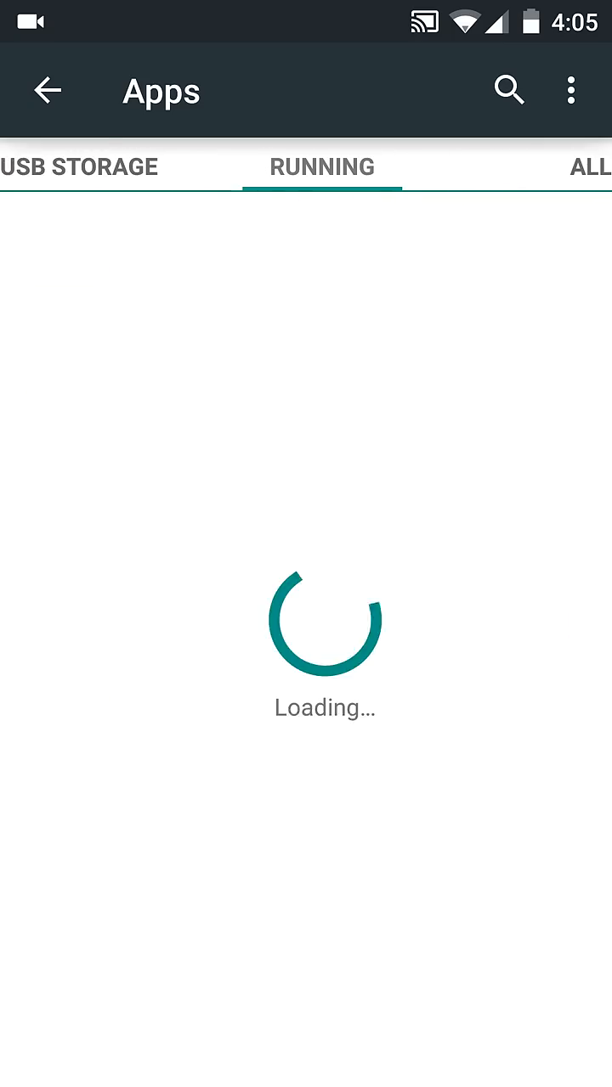